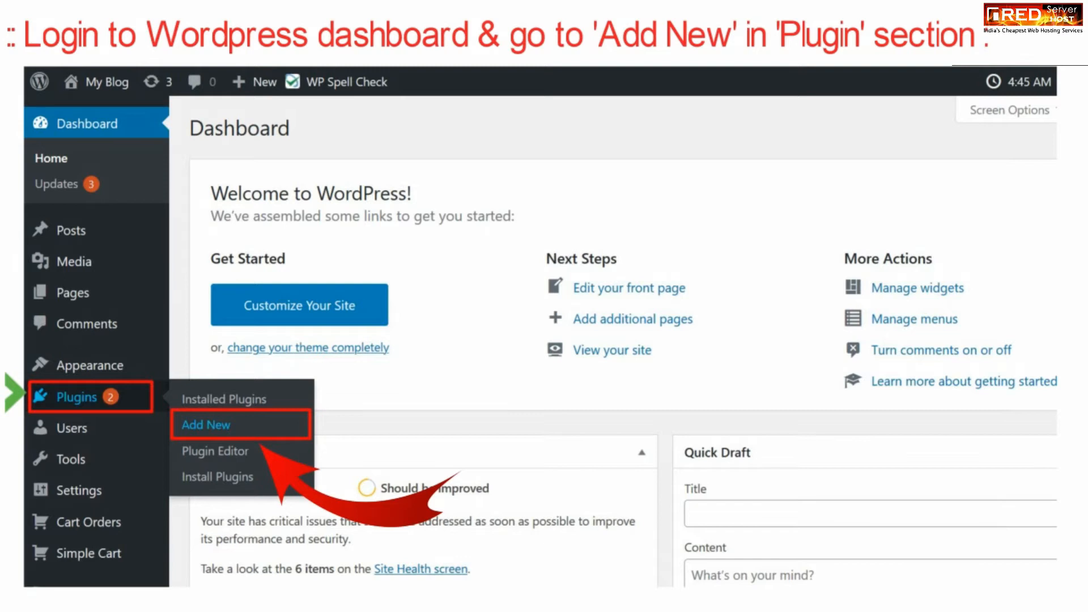
Open the Add Plugins page from the Plugins menu
{"action": "left_click", "coordinate": [205, 424]}
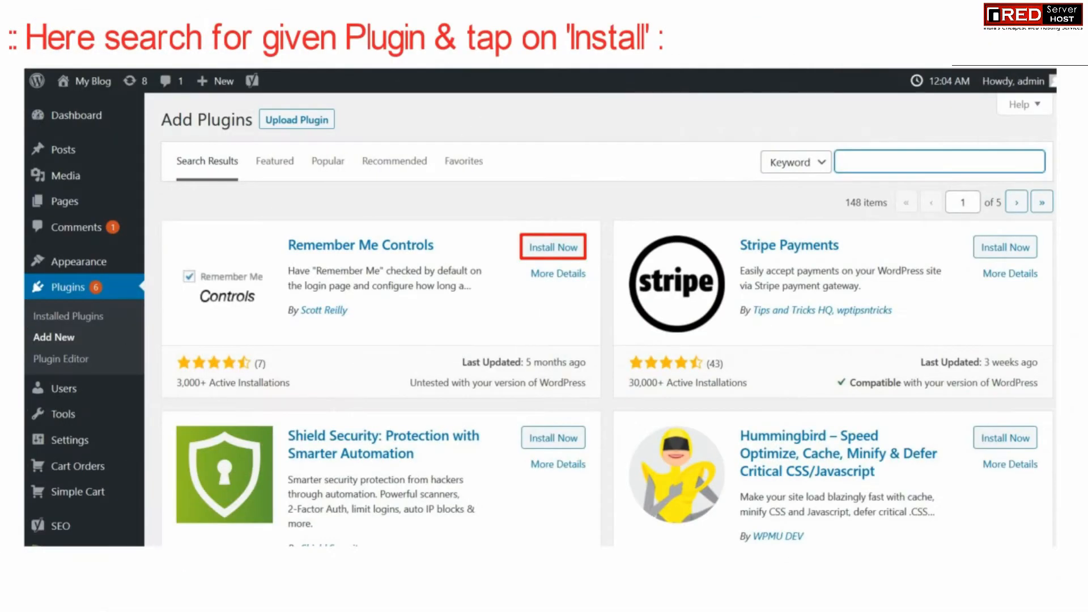
Search the plugin directory for 'Remember Me Controls' and install it
{"action": "type", "text": "Remember Me Controls"}
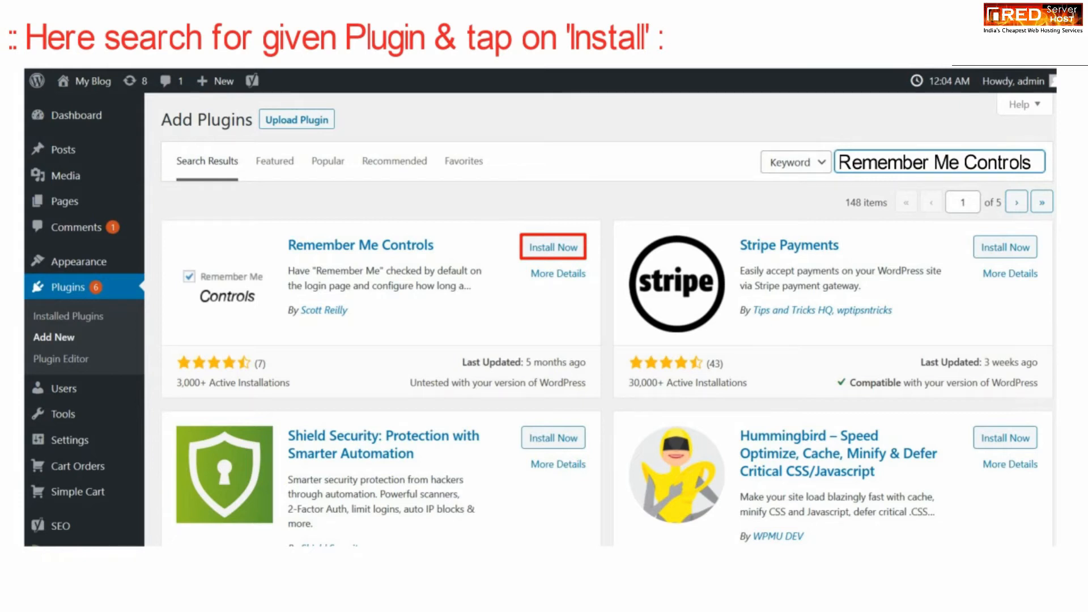
{"action": "left_click", "coordinate": [552, 246]}
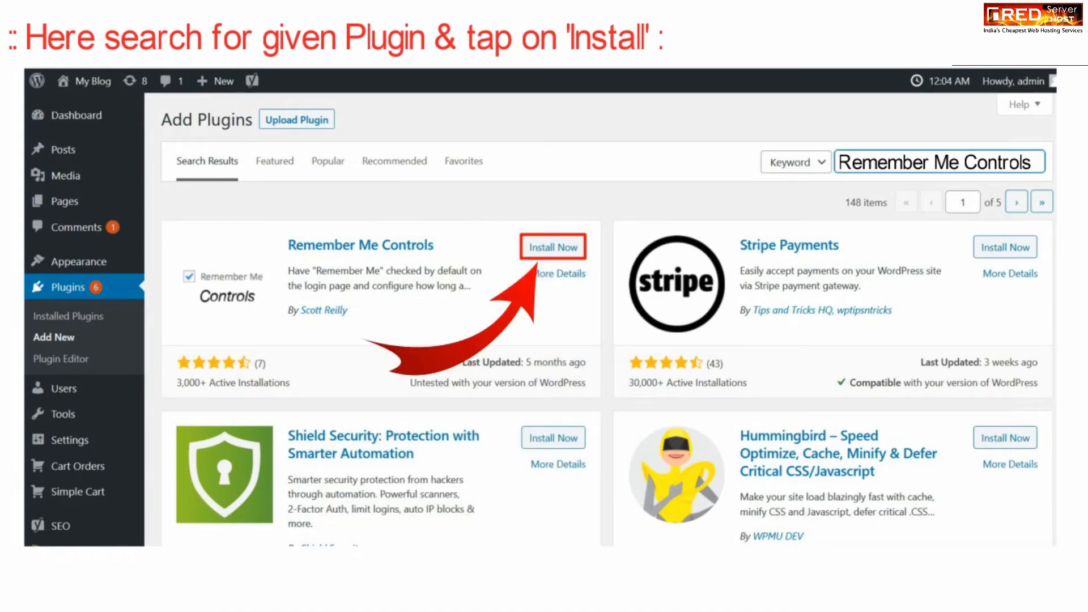
{"action": "left_click", "coordinate": [553, 247]}
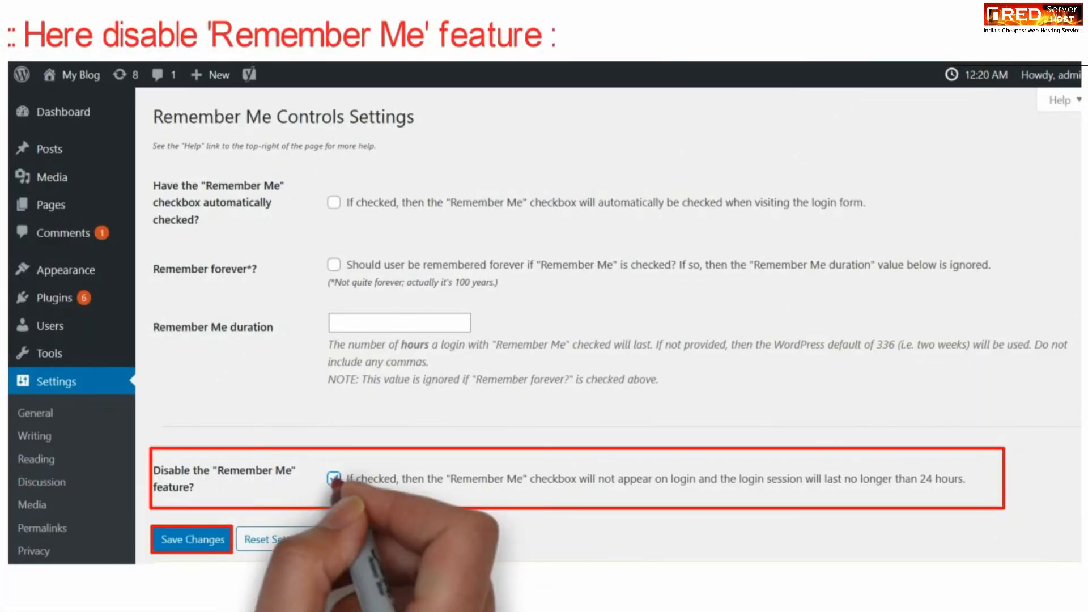
Check 'Disable the "Remember Me" feature?' and save the Remember Me Controls settings
{"action": "left_click", "coordinate": [334, 478]}
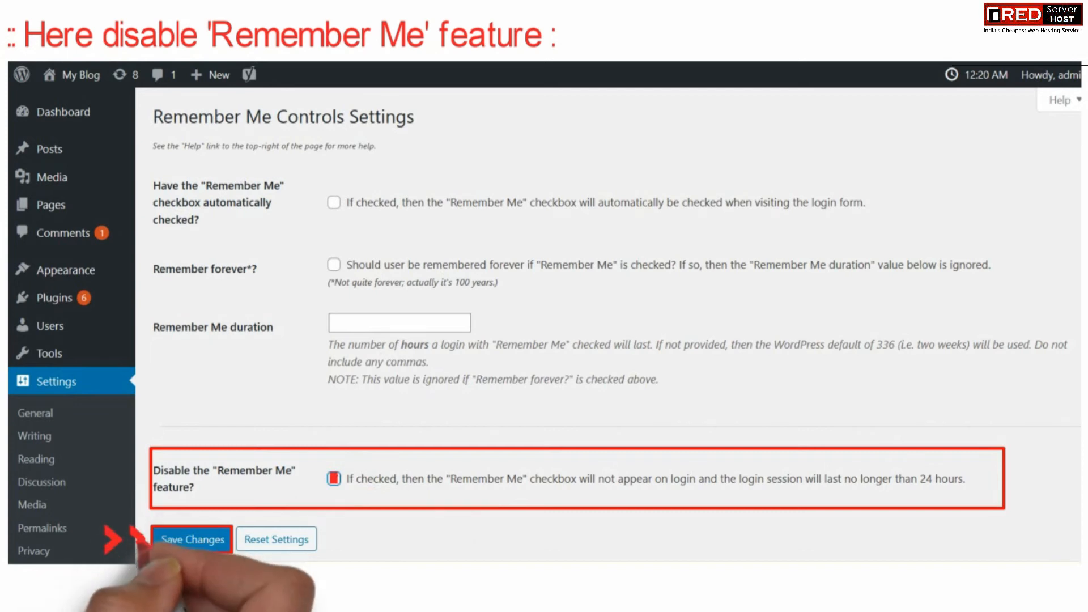
{"action": "left_click", "coordinate": [191, 539]}
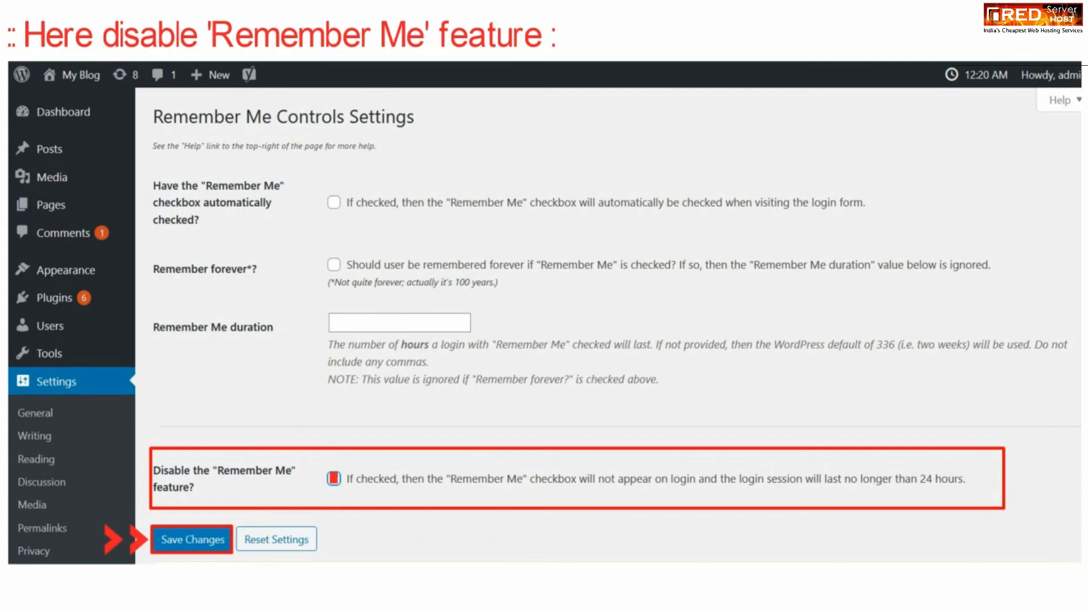
{"action": "left_click", "coordinate": [192, 539]}
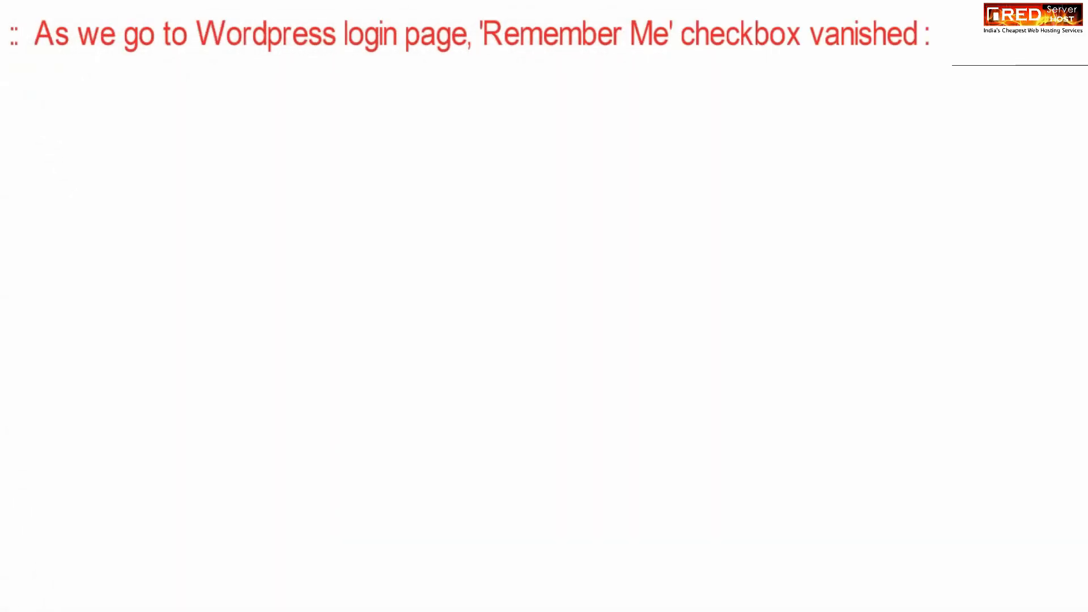